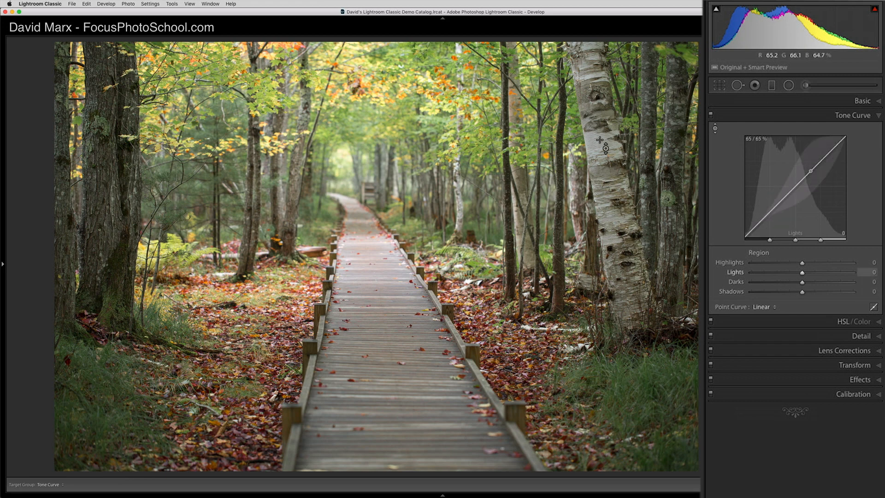
Lift the Lights region of the tone curve to brighten the upper midtones
click(129, 484)
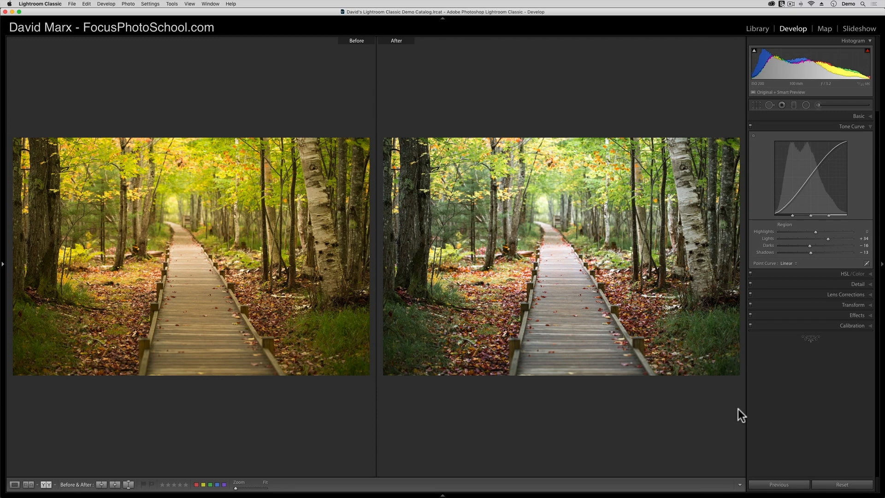